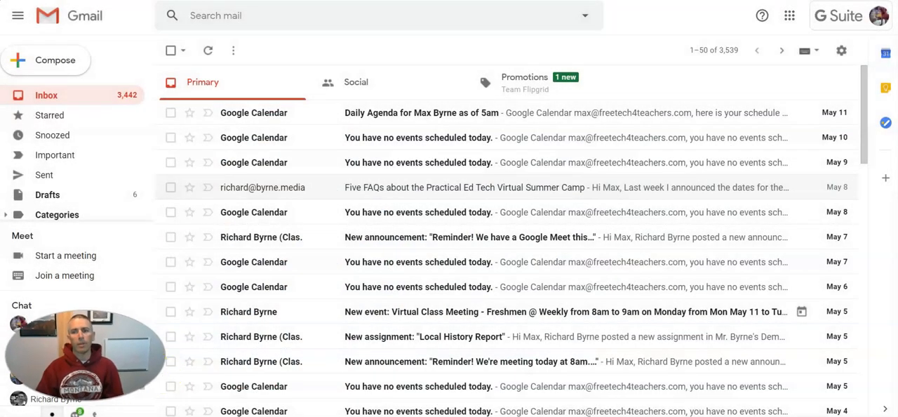
mouse_move(875, 15)
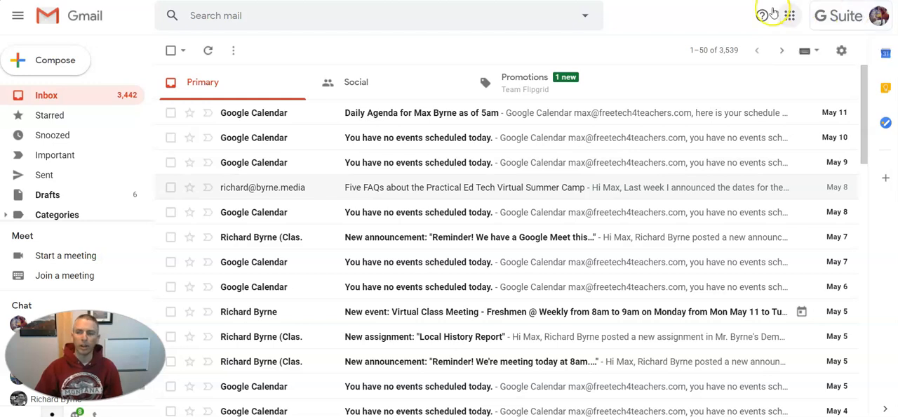
Bring up Gmail's quick settings menu from the gear icon
click(841, 51)
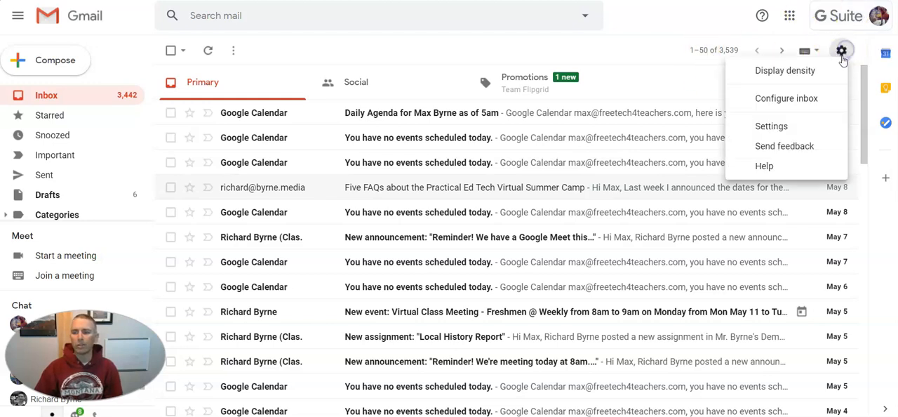
Go to full settings and show the Filters and Blocked Addresses section
click(772, 127)
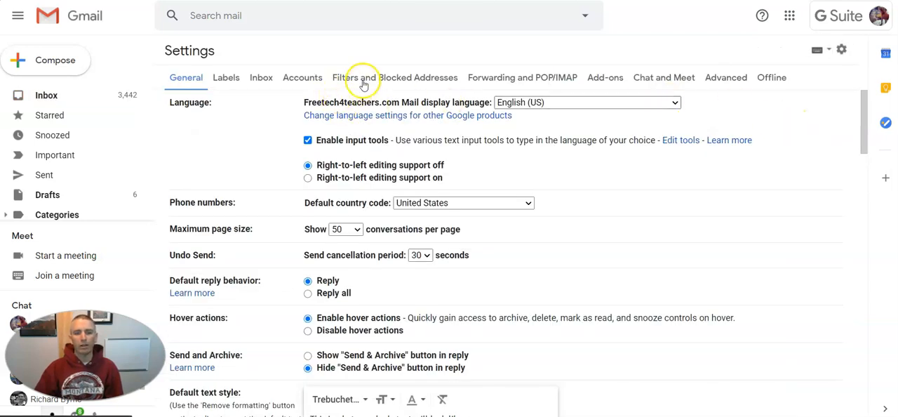
click(396, 77)
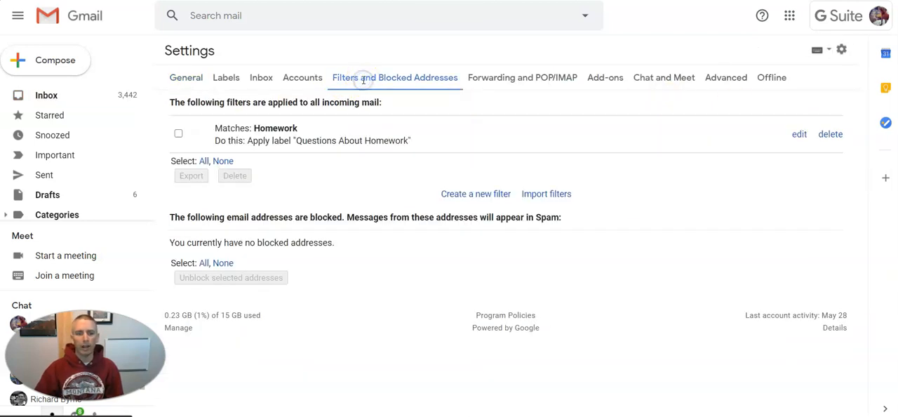
mouse_move(475, 194)
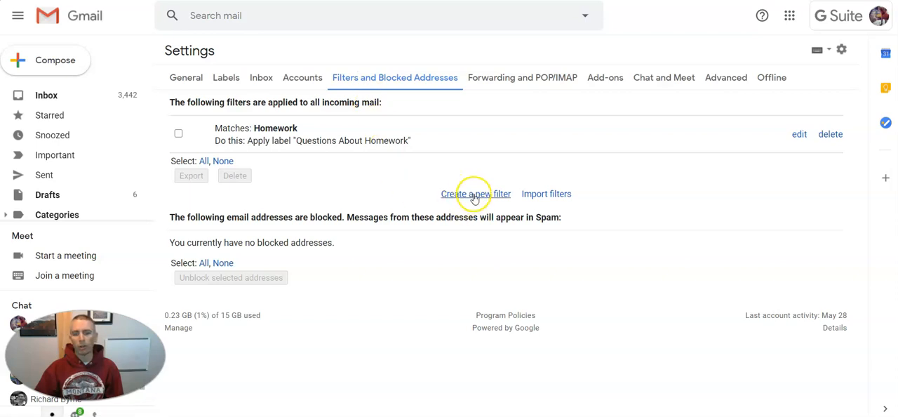
click(475, 193)
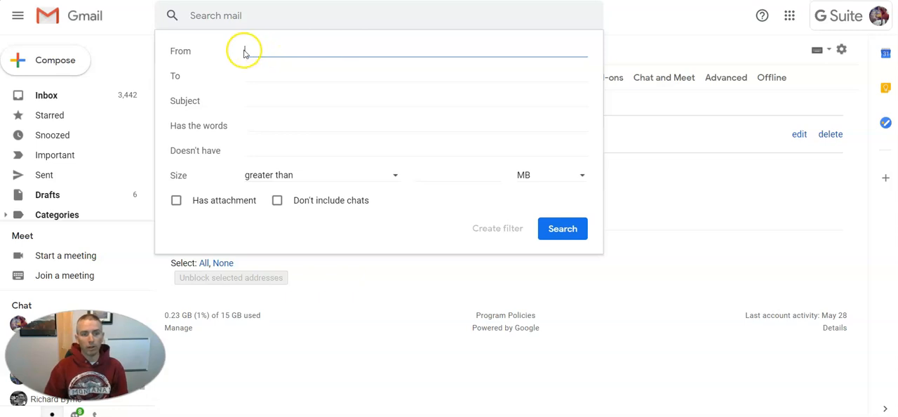
text(@)
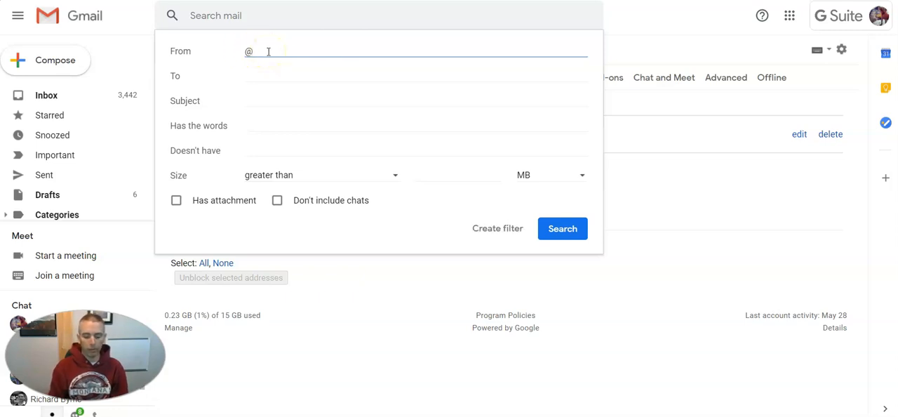
text(gotowebinar.com)
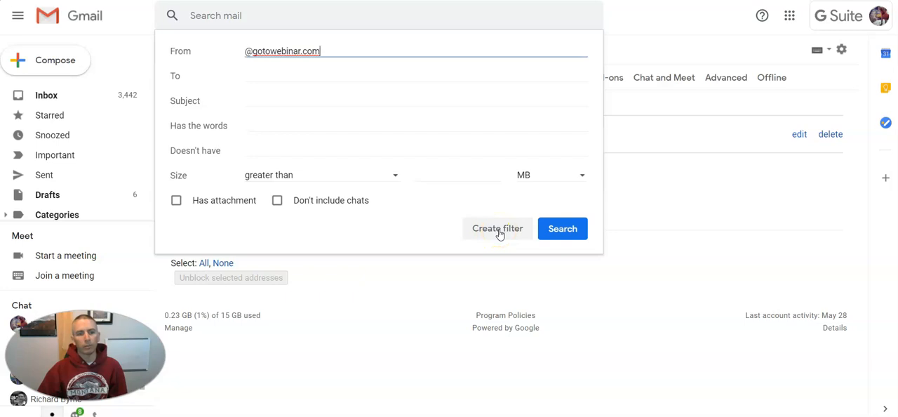
click(497, 227)
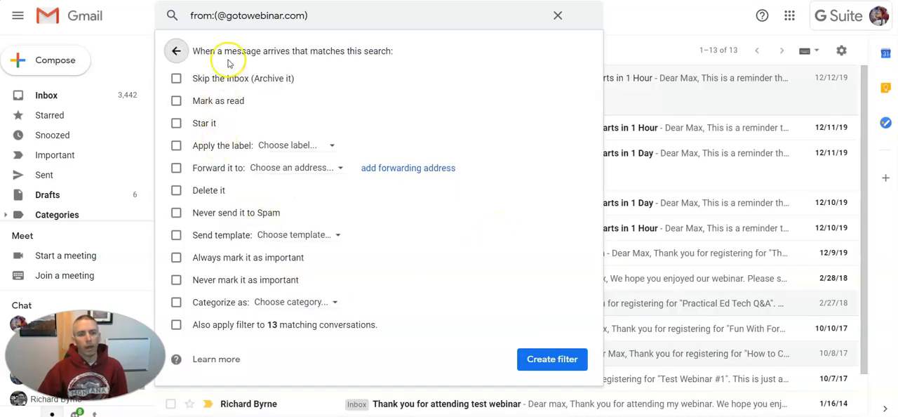
mouse_move(213, 190)
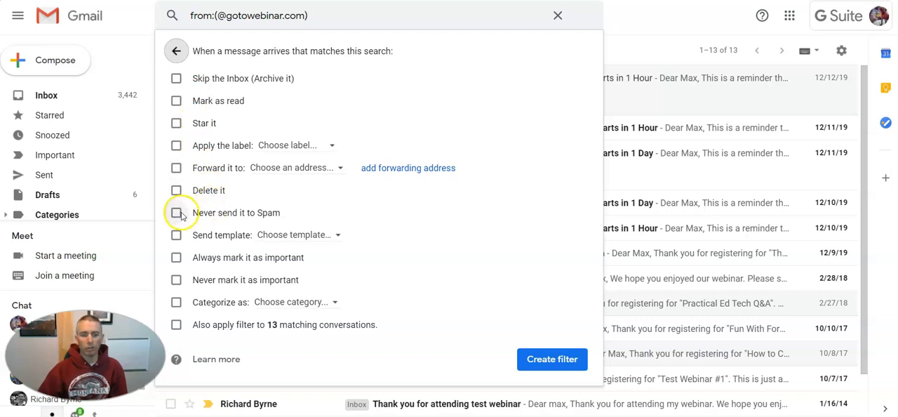
click(177, 214)
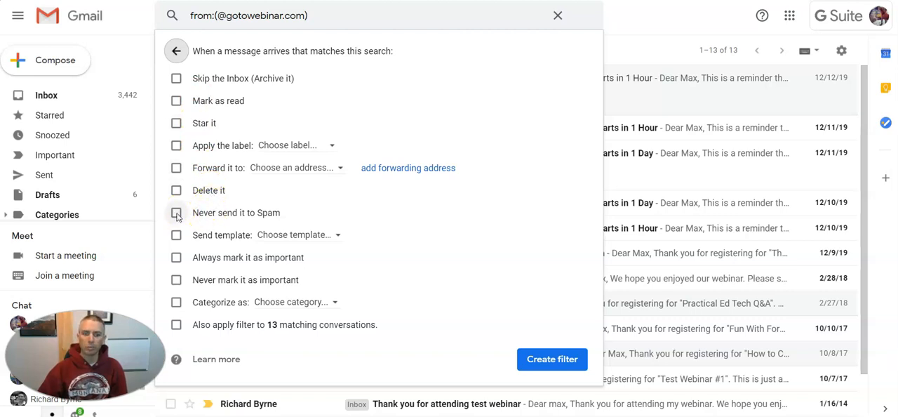
click(177, 213)
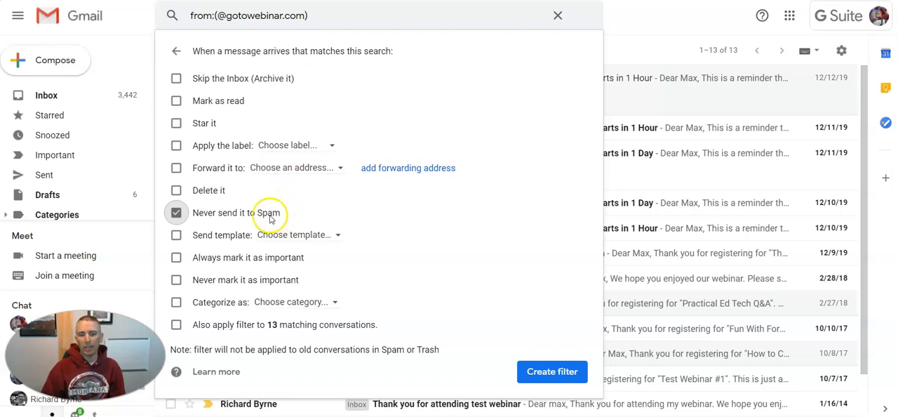
mouse_move(258, 215)
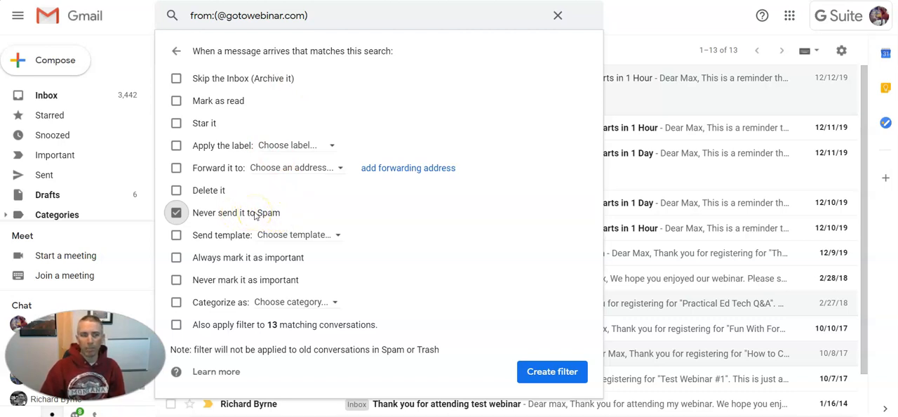
mouse_move(366, 247)
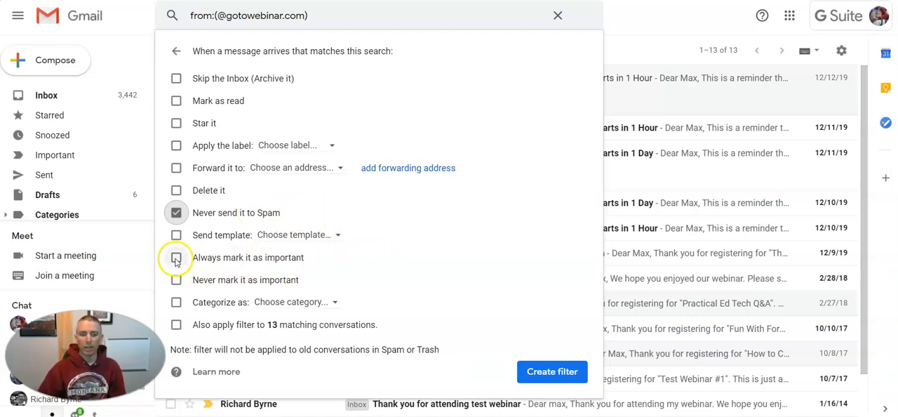
click(177, 257)
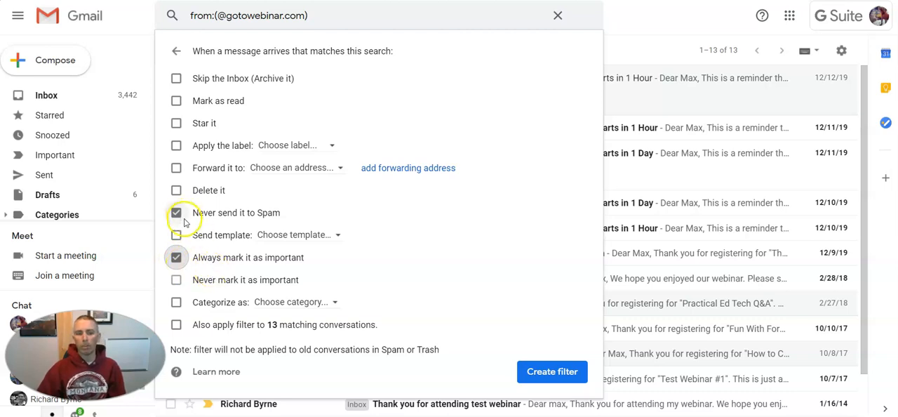
mouse_move(207, 222)
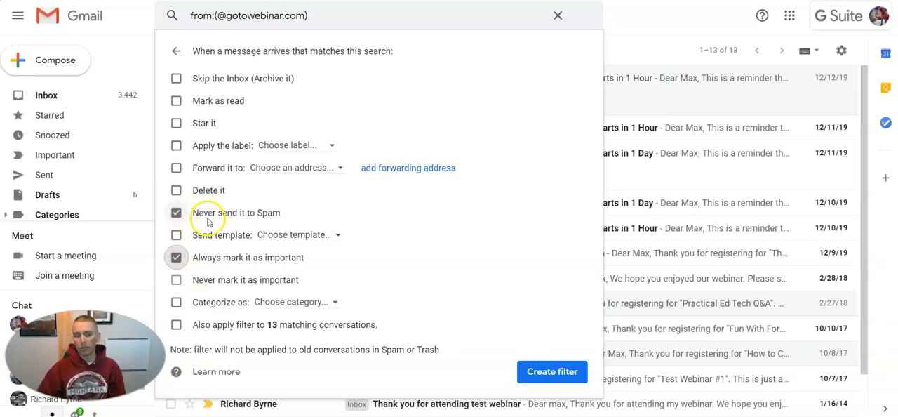
mouse_move(280, 222)
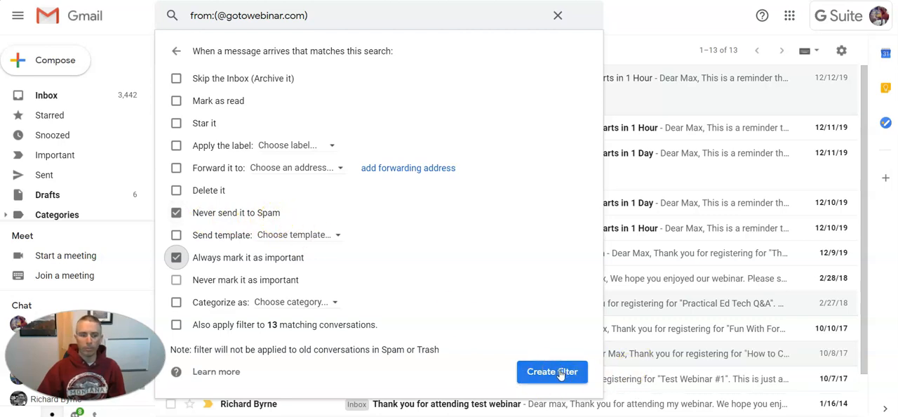
click(551, 370)
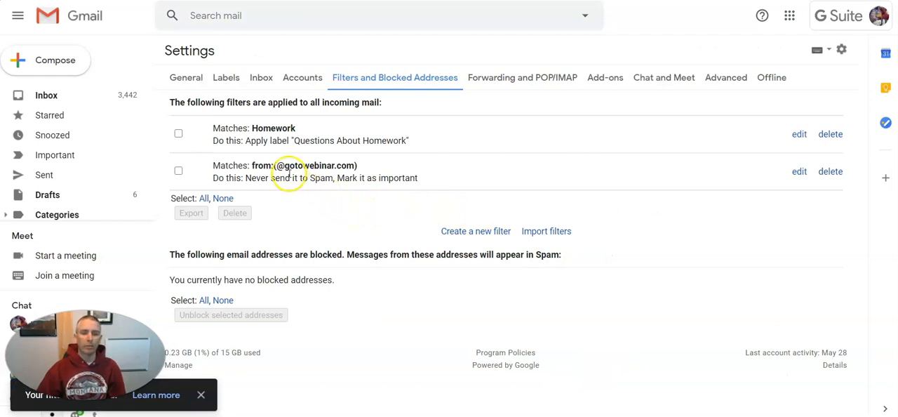
mouse_move(284, 195)
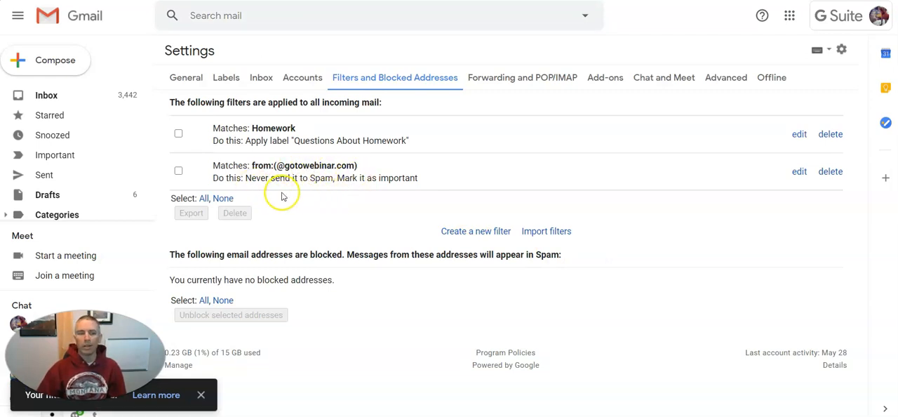
mouse_move(322, 188)
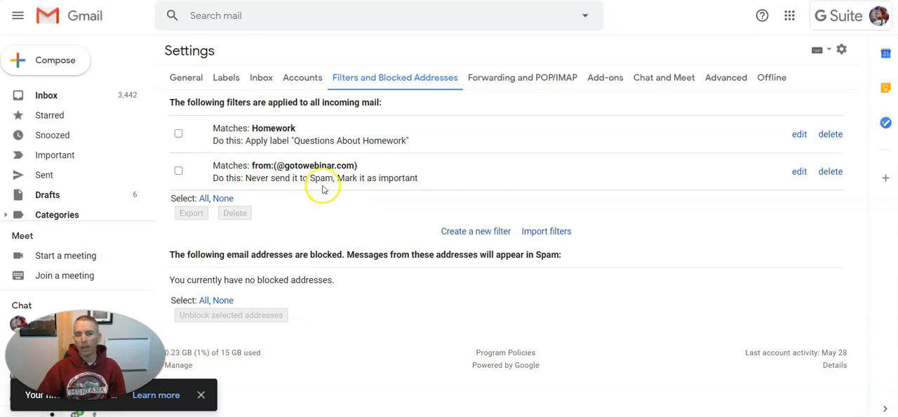
mouse_move(362, 177)
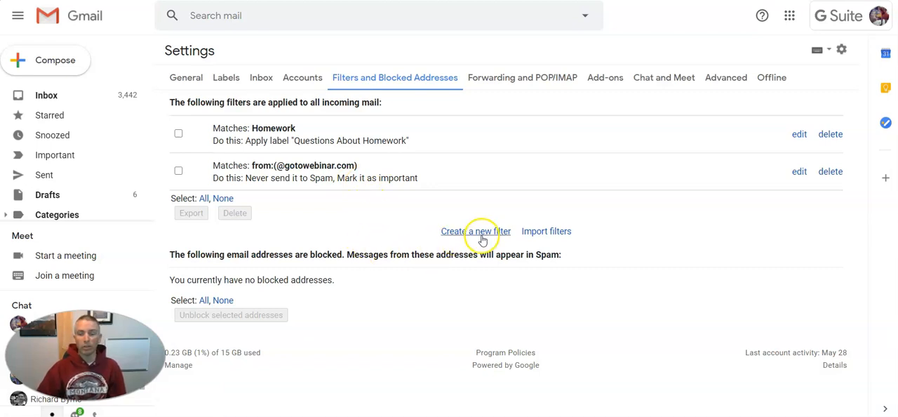
click(476, 230)
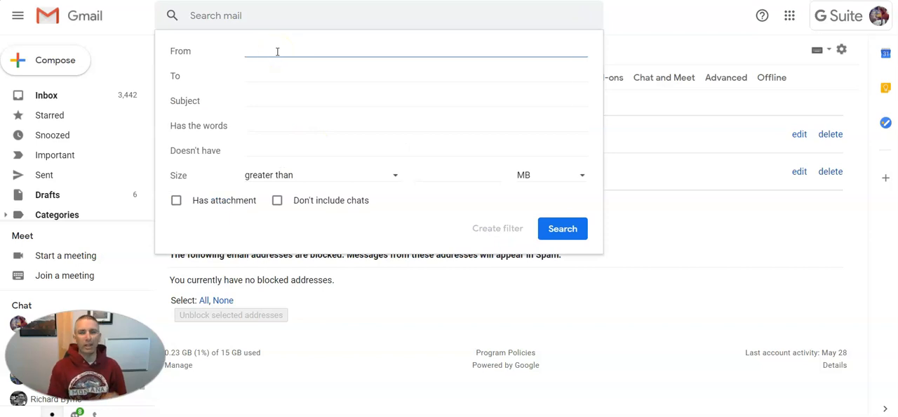
text(@)
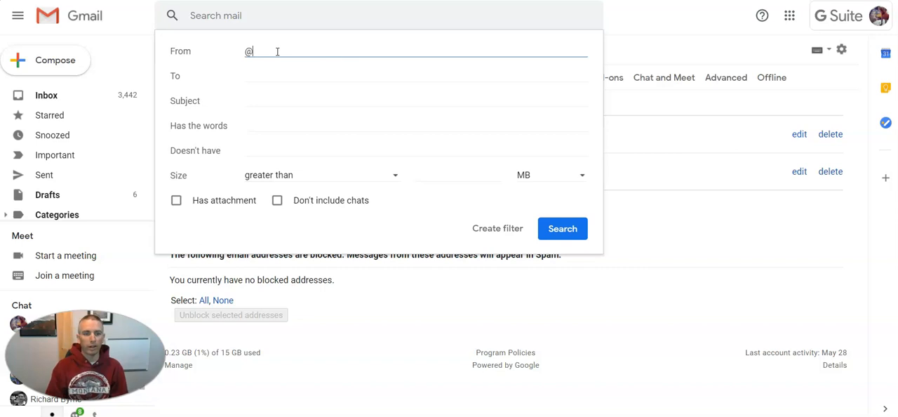
text(convert)
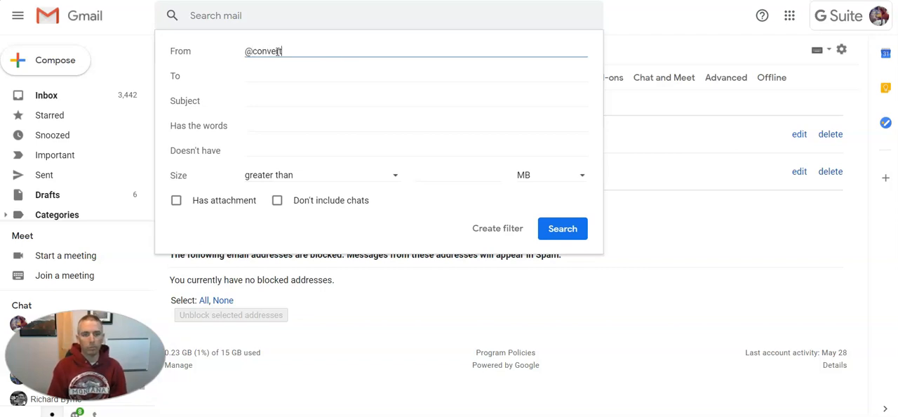
text(kit.com)
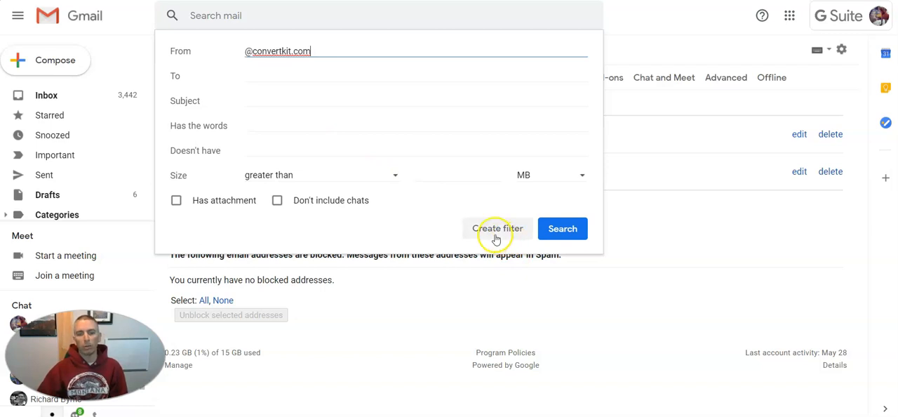
click(497, 227)
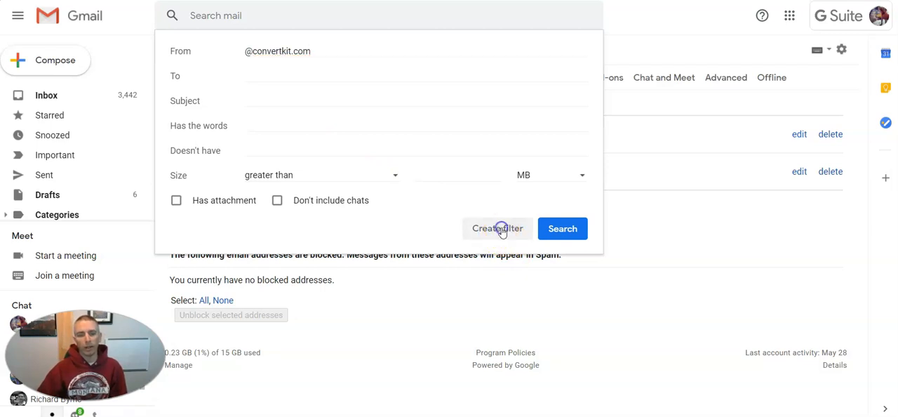
click(497, 228)
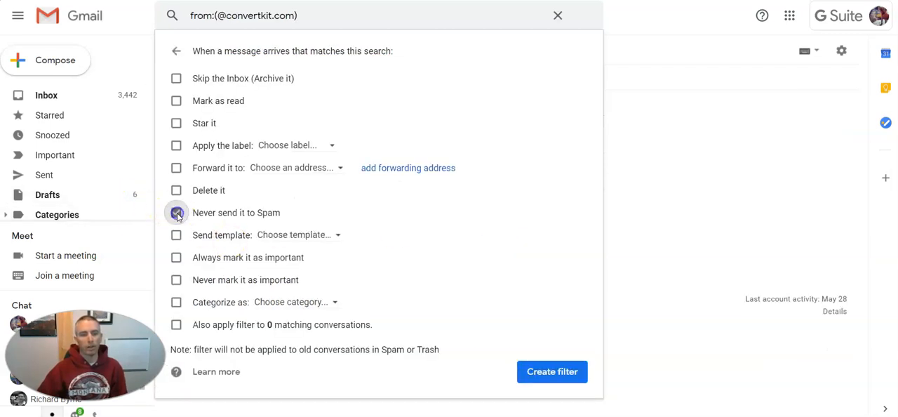
click(176, 214)
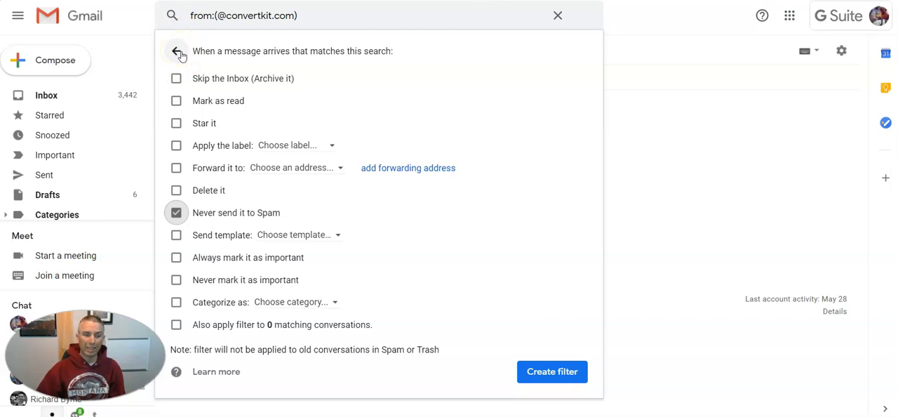
click(553, 370)
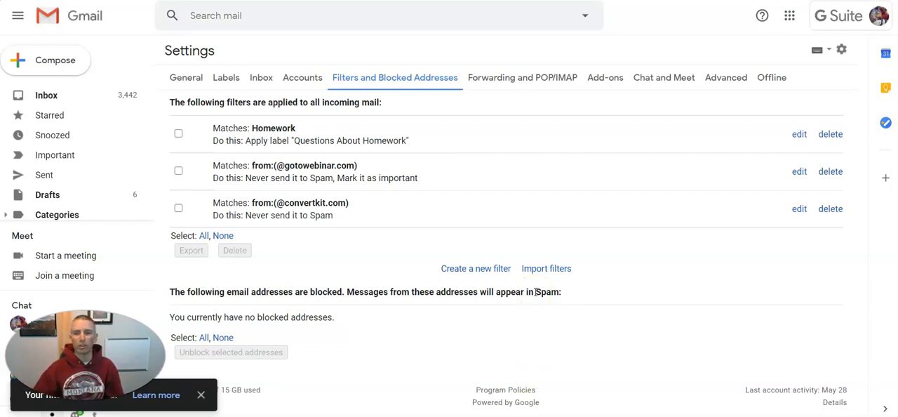
mouse_move(522, 223)
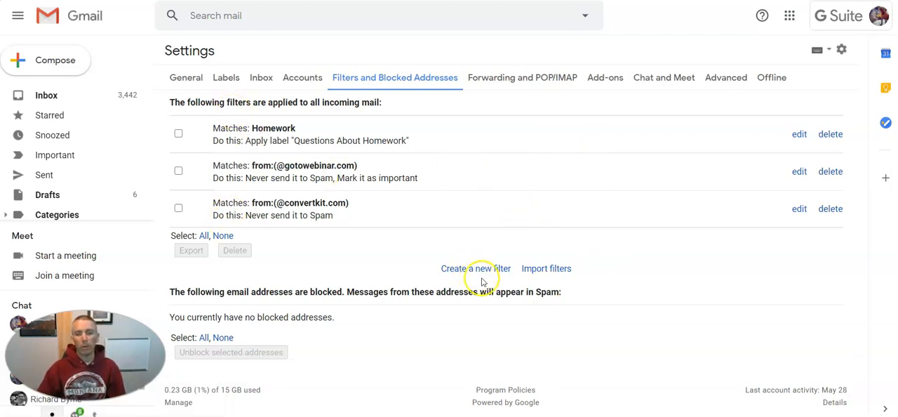
Start a new filter with the suggested 'mas' contact (Mason) as the sender
click(475, 268)
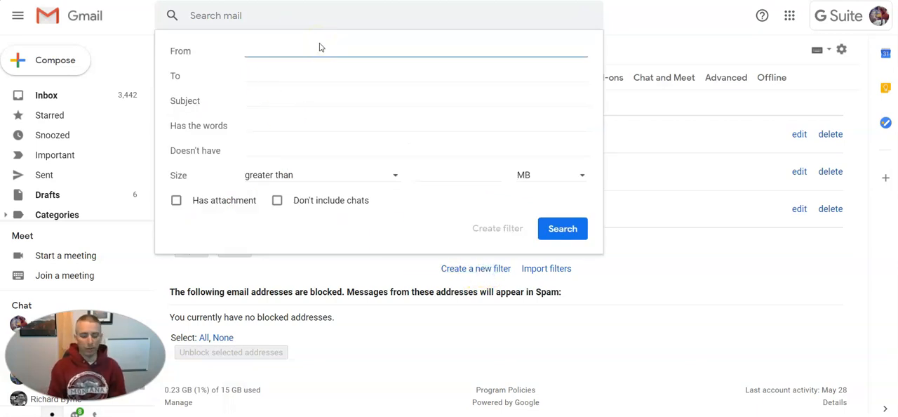
text(mas)
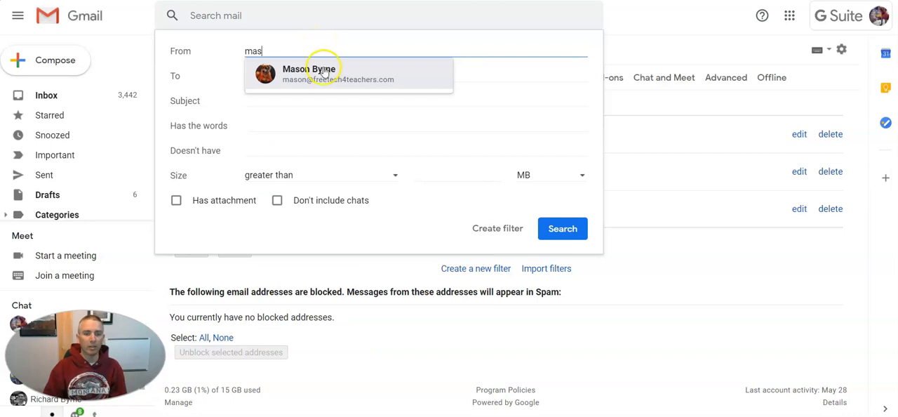
click(339, 73)
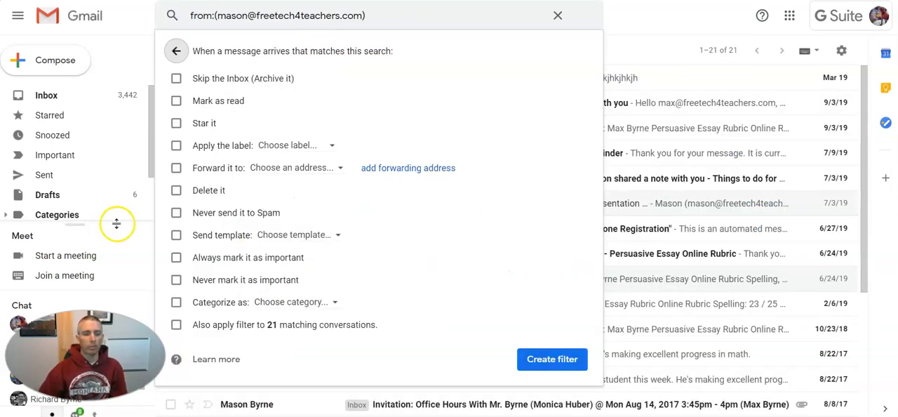
Save Mason's filter set to never send to Spam and always mark important
click(177, 212)
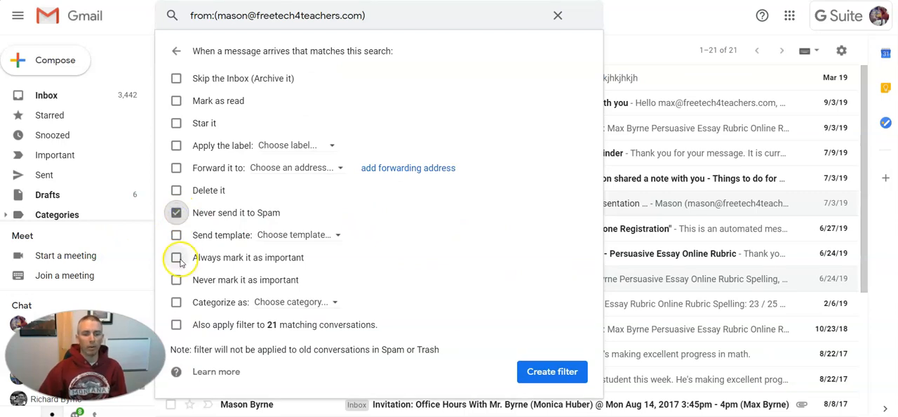
click(177, 258)
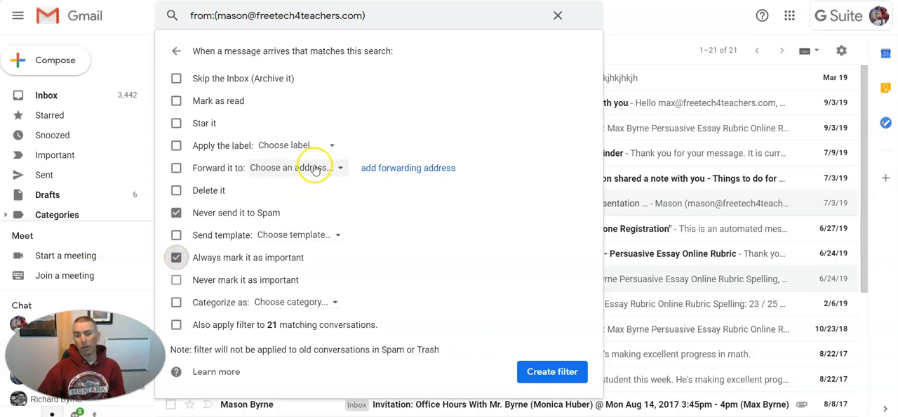
mouse_move(307, 178)
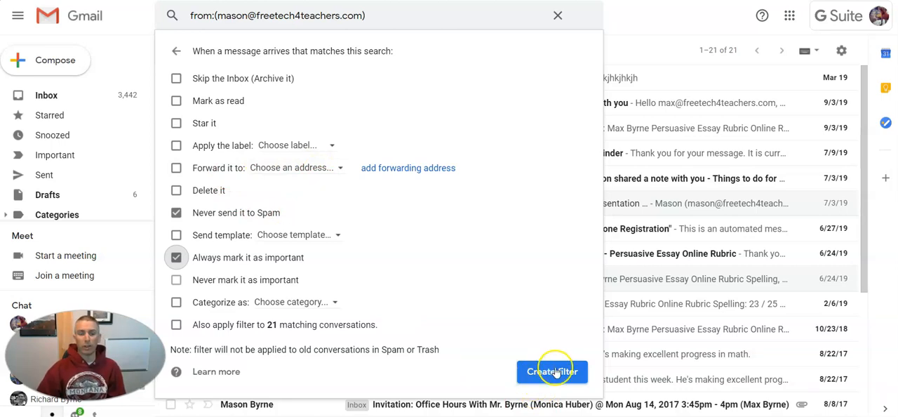
click(551, 370)
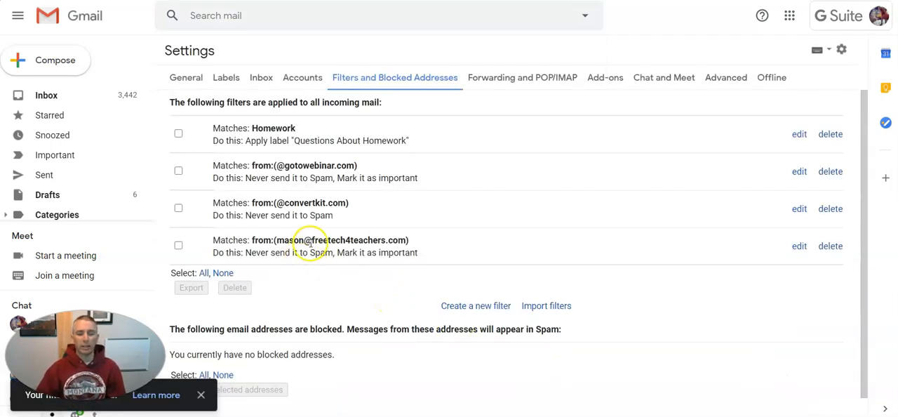
mouse_move(353, 253)
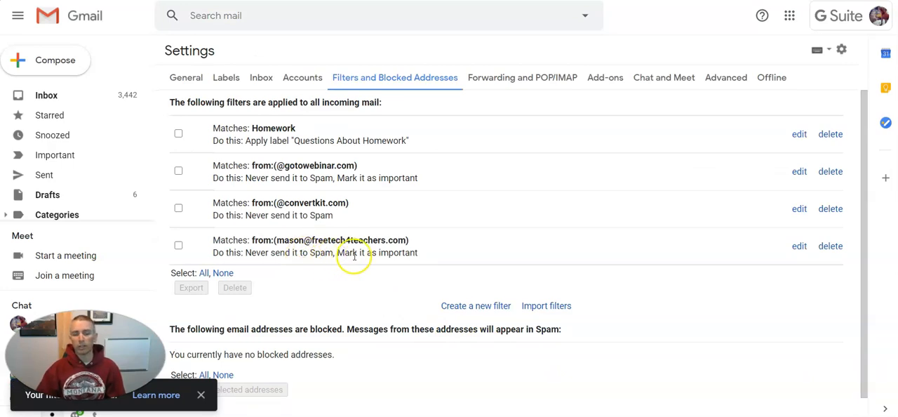